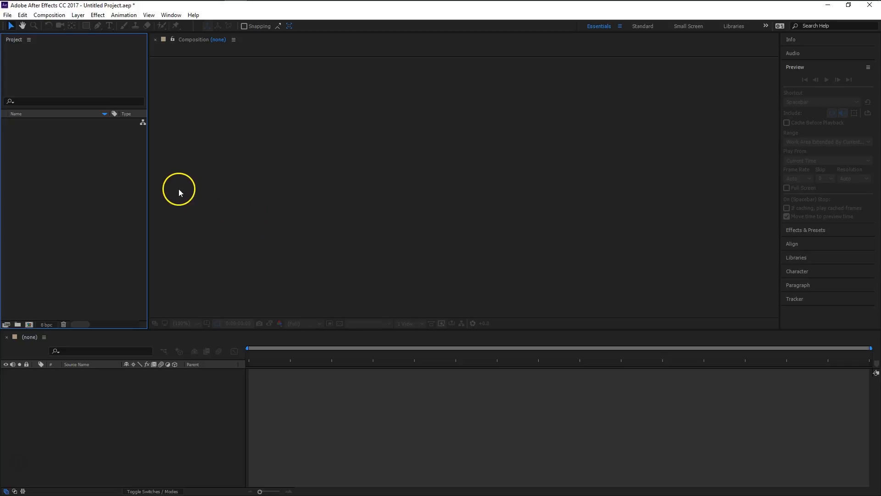
mouse_move(169, 190)
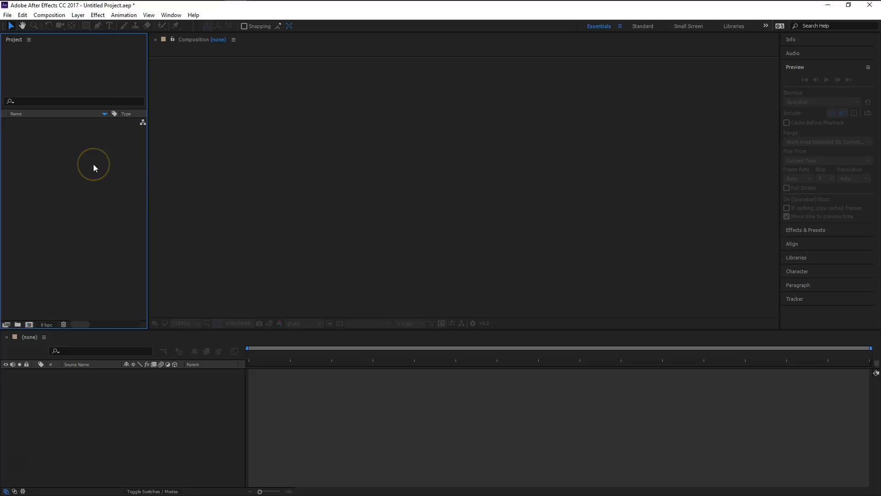
mouse_move(58, 161)
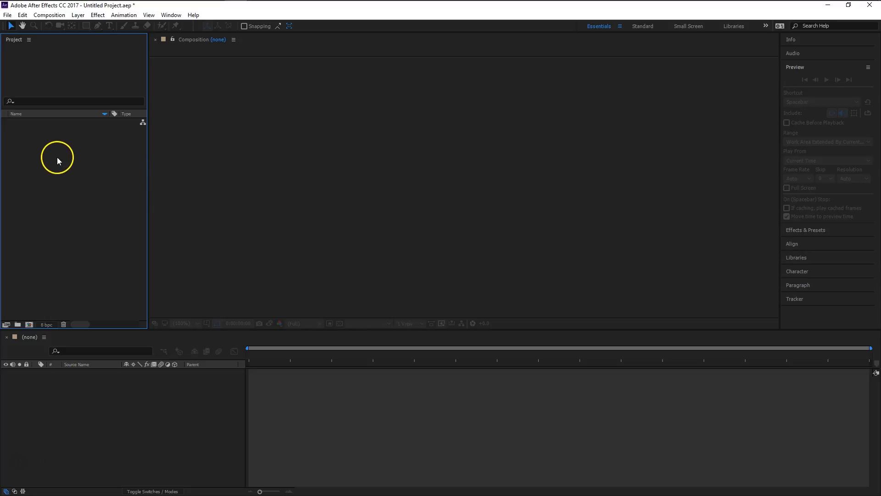
Bring up the Import File dialog from the Project panel's Import > File command.
right_click(58, 159)
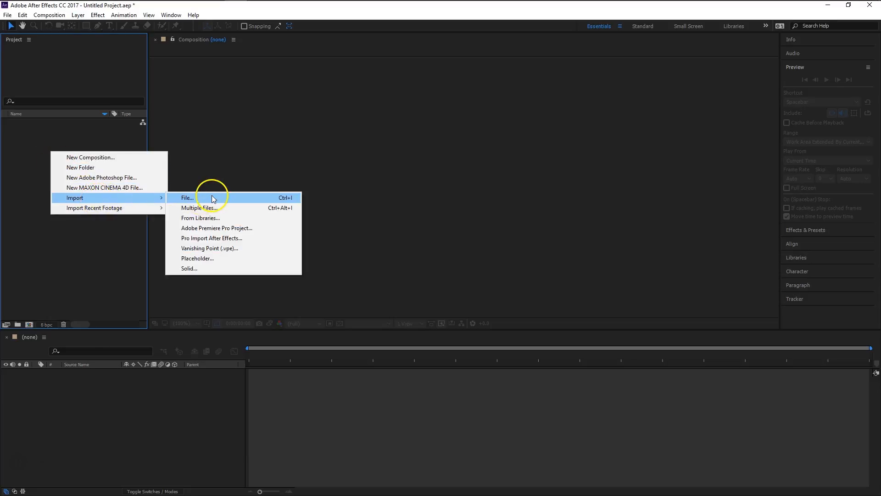
left_click(187, 197)
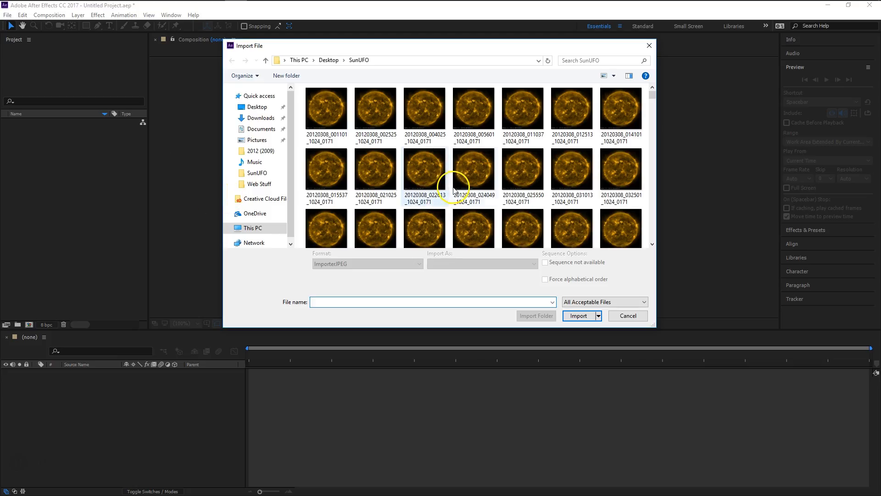
left_click(326, 109)
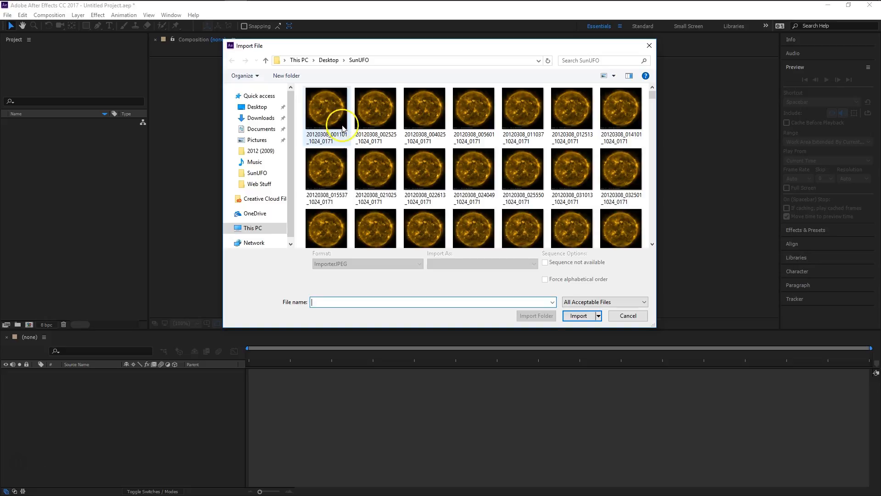
mouse_move(363, 124)
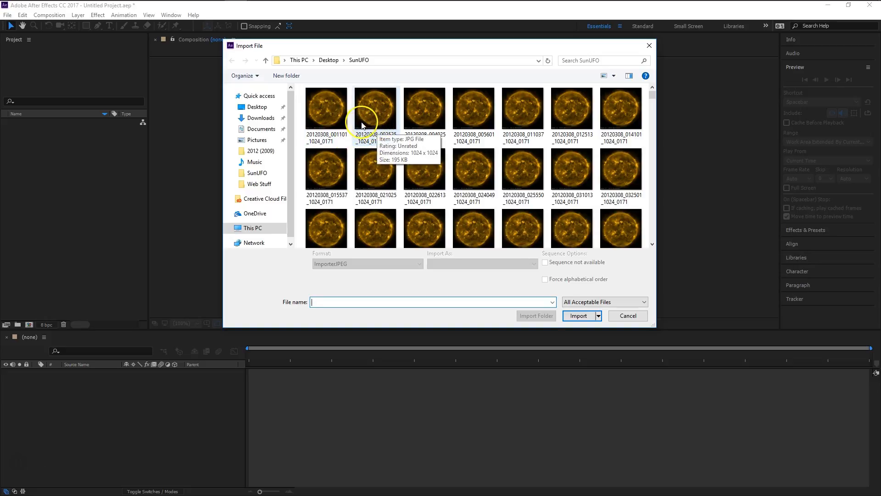
mouse_move(376, 138)
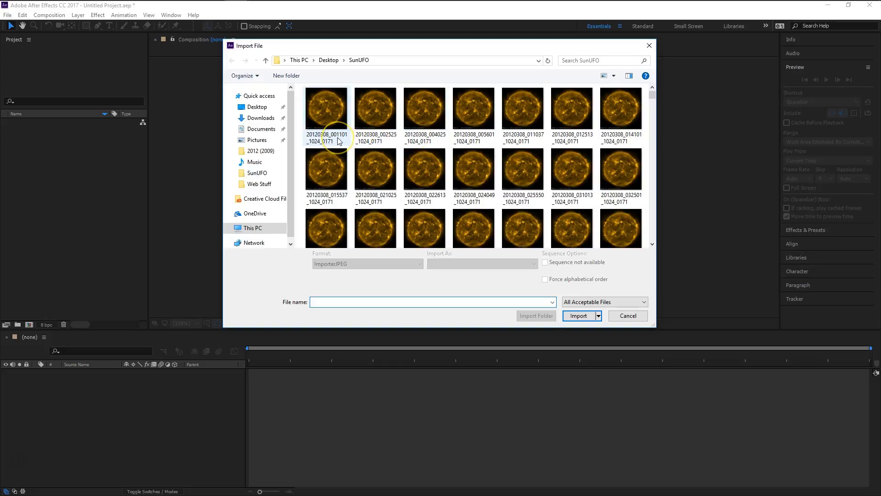
mouse_move(337, 141)
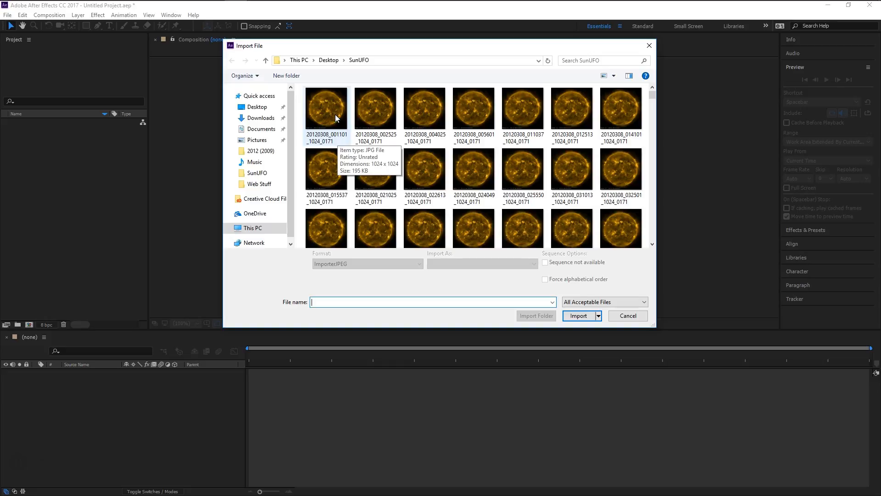
Select the first sun photo, 20120308_001101_1024_0171, in the import dialog.
left_click(326, 109)
type("-001")
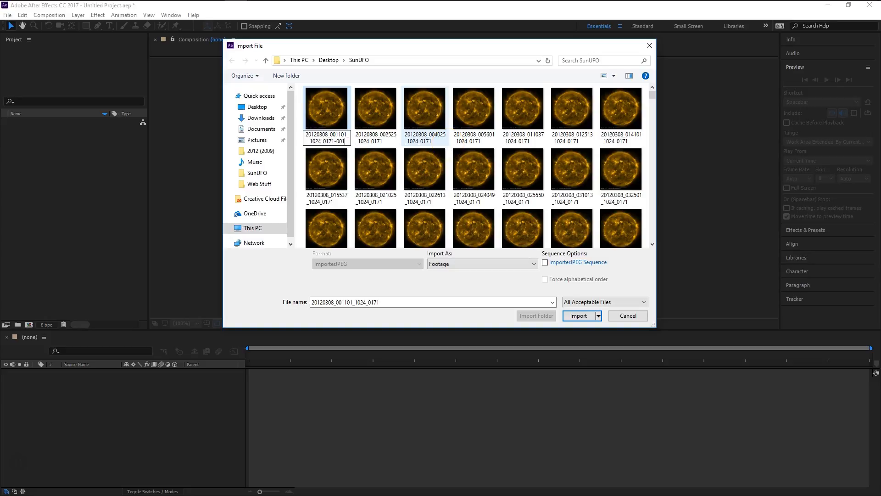
mouse_move(437, 152)
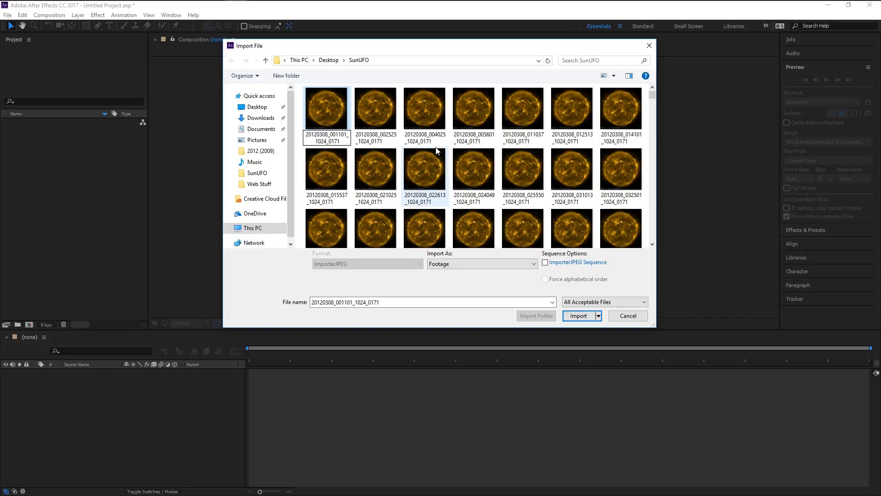
mouse_move(335, 117)
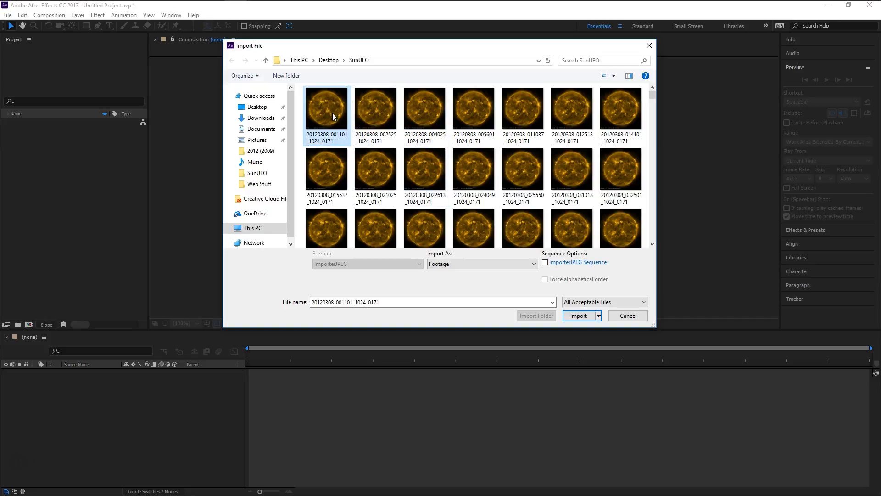
mouse_move(633, 267)
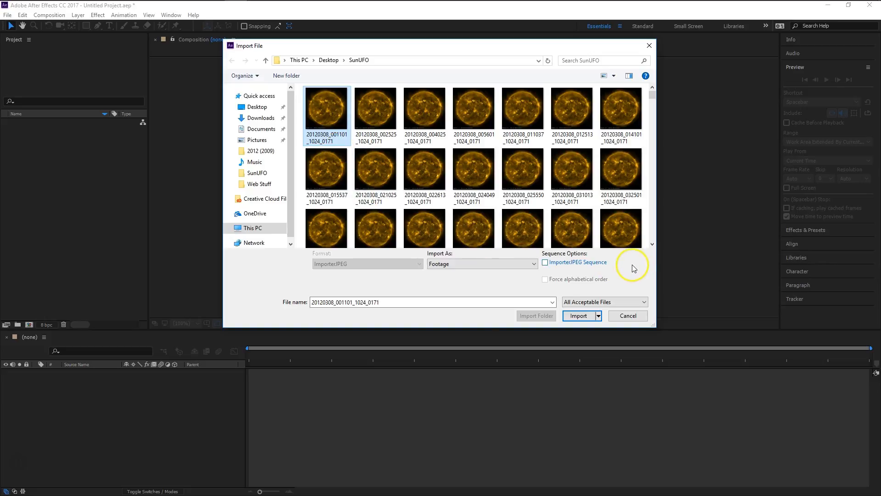
mouse_move(326, 109)
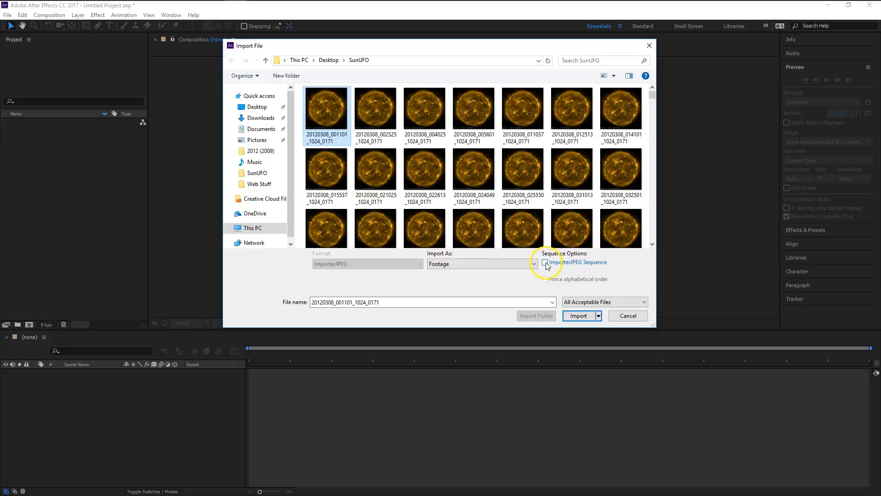
Import as an alphabetically ordered JPEG sequence and make a new comp from the footage.
left_click(545, 261)
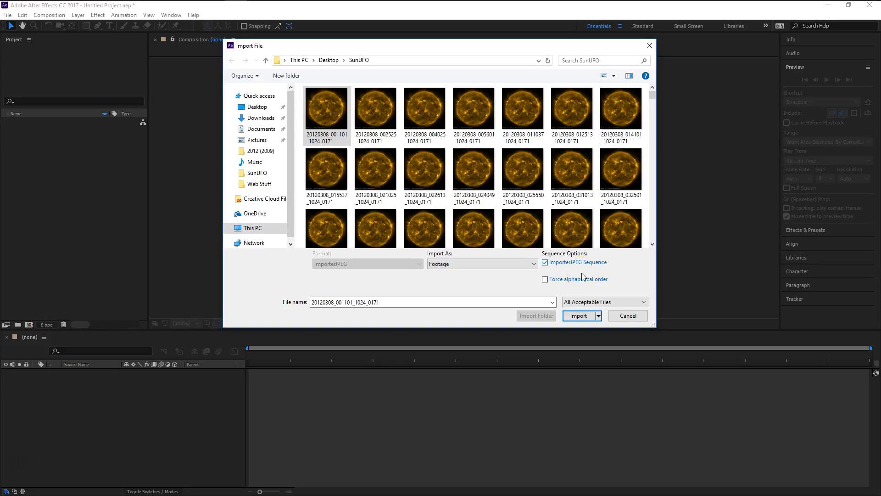
left_click(545, 279)
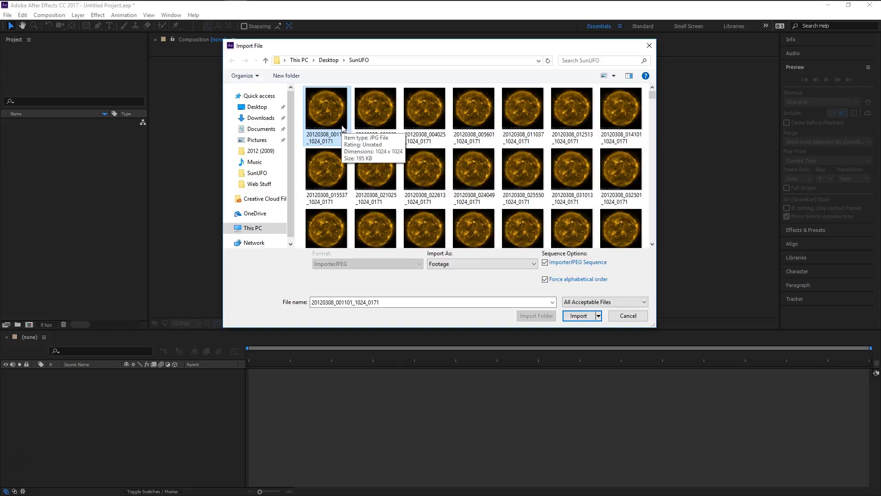
mouse_move(545, 279)
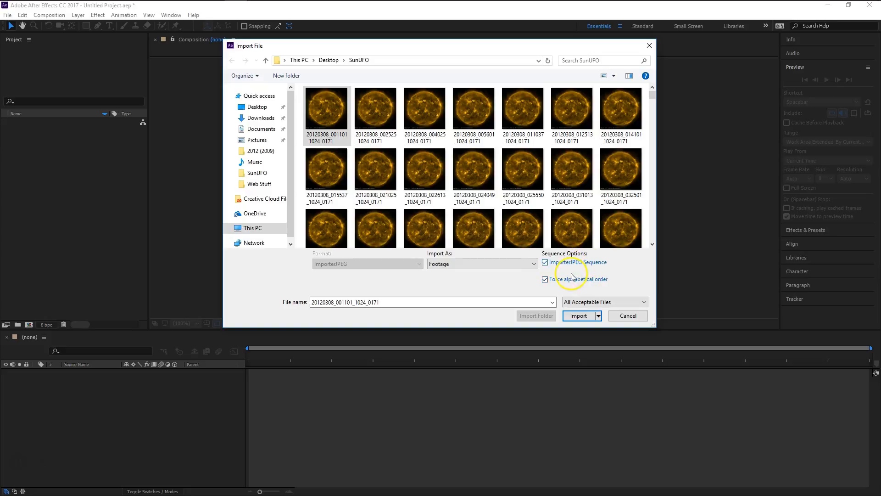
mouse_move(529, 200)
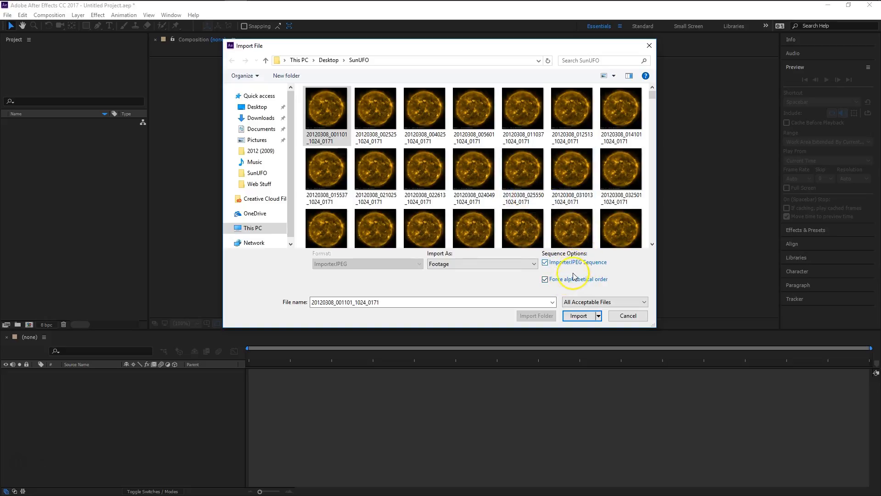
mouse_move(501, 283)
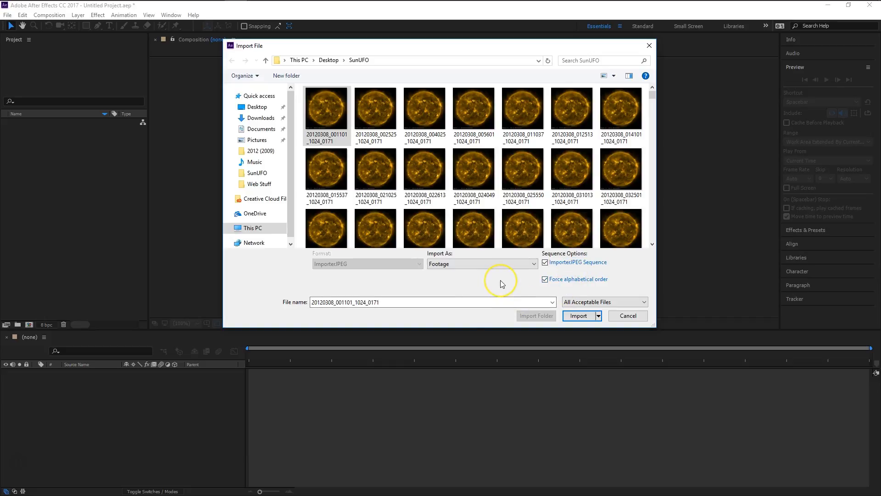
mouse_move(580, 315)
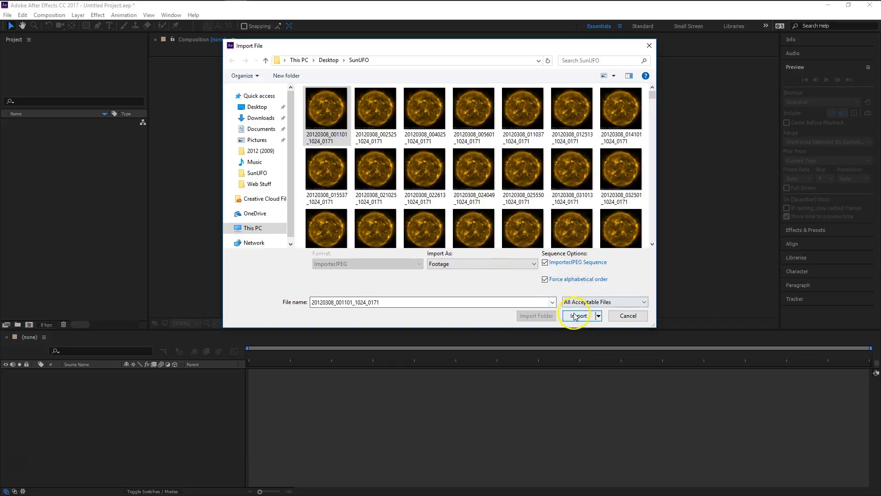
left_click(574, 315)
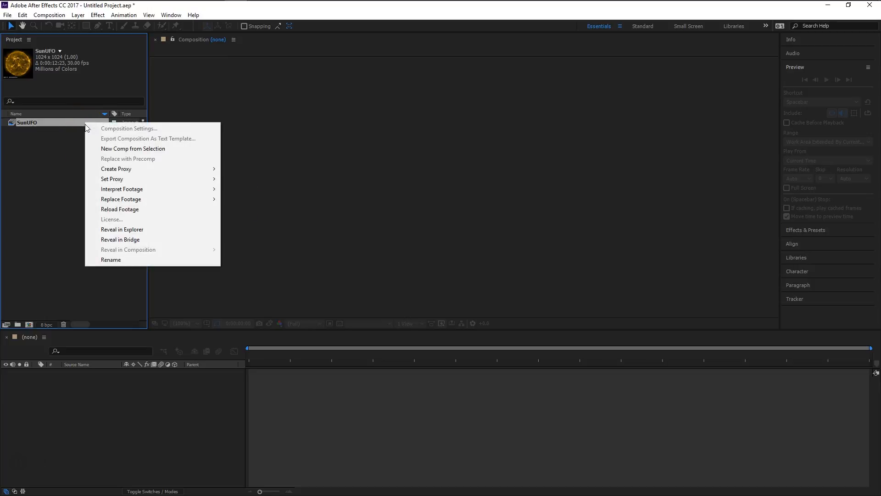
left_click(132, 149)
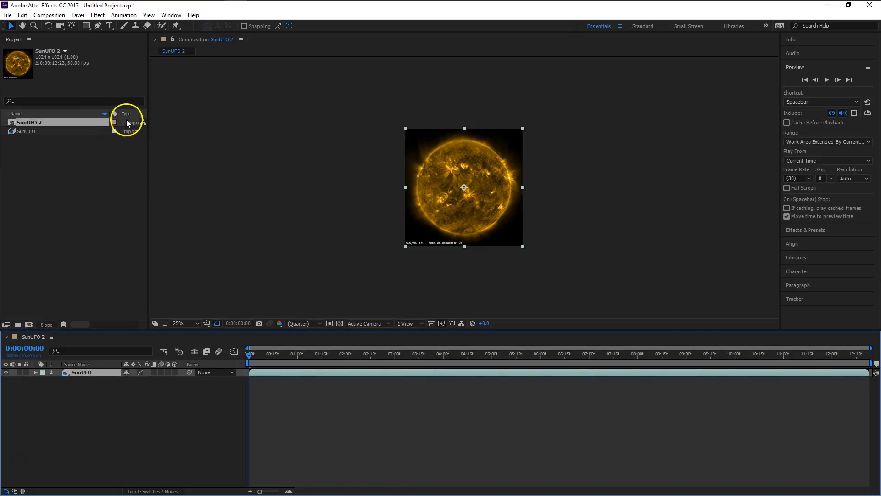
mouse_move(452, 380)
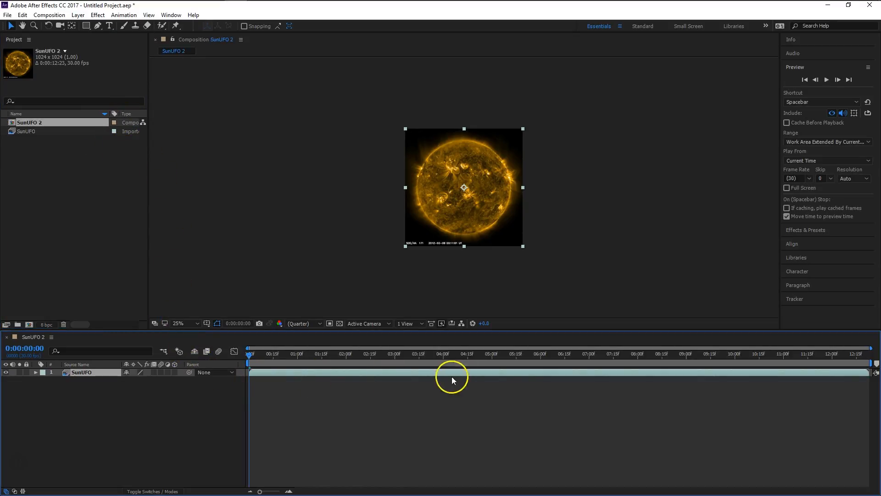
mouse_move(834, 82)
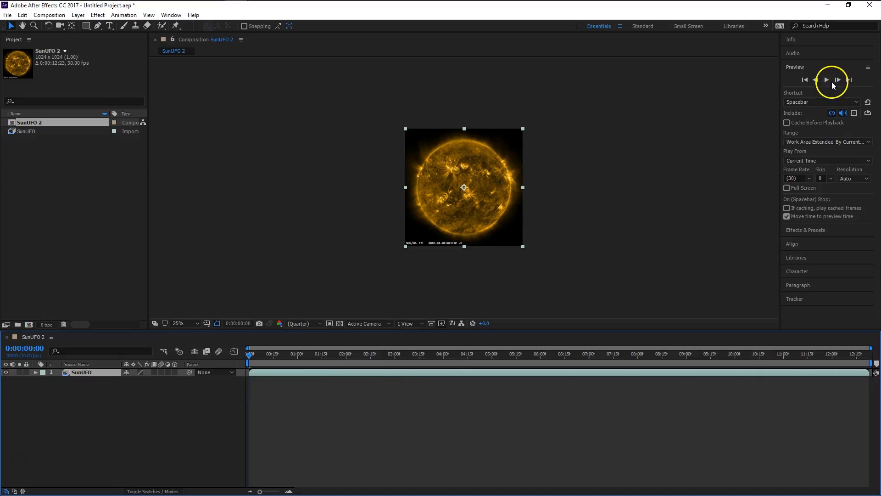
Start Preview playback so the SunUFO 2 sun sequence animates.
left_click(827, 79)
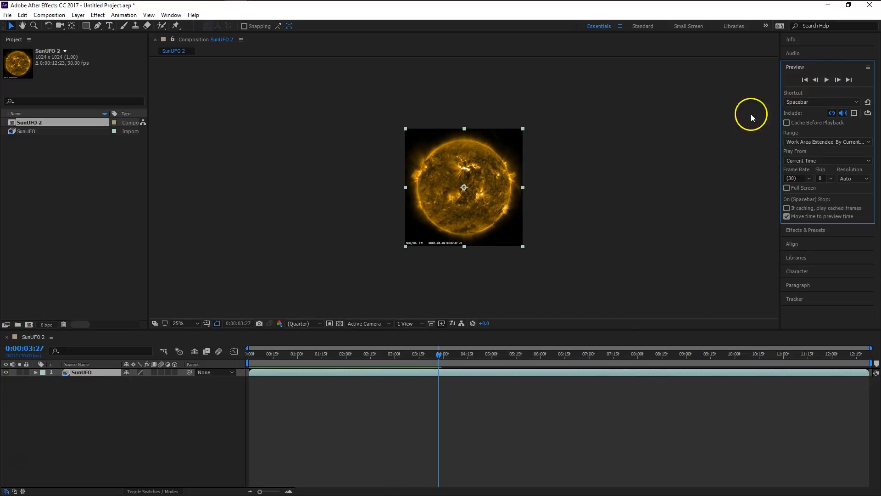
mouse_move(593, 226)
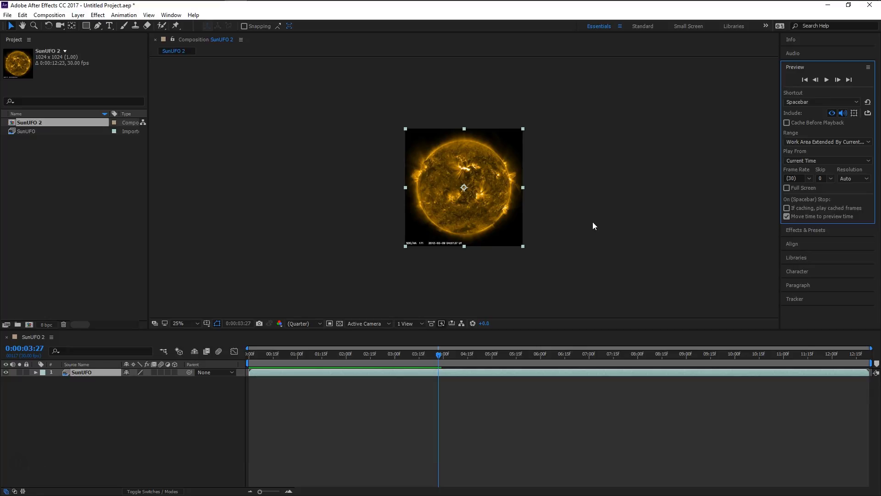